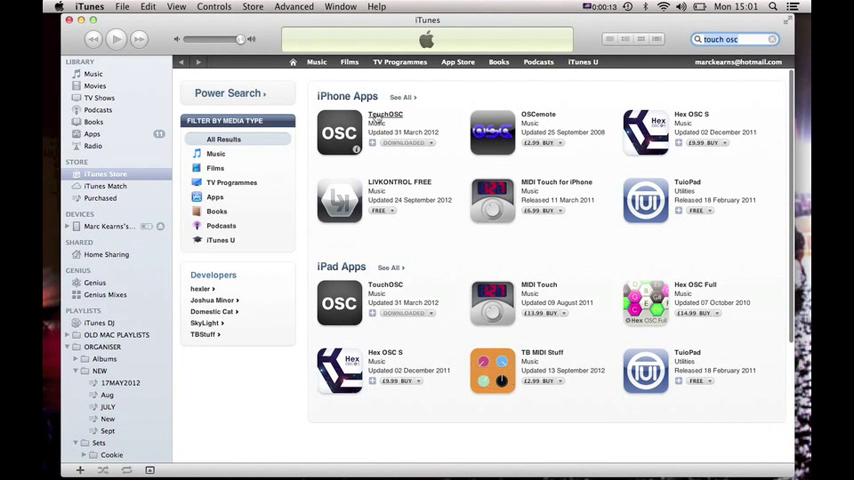
mouse_move(458, 94)
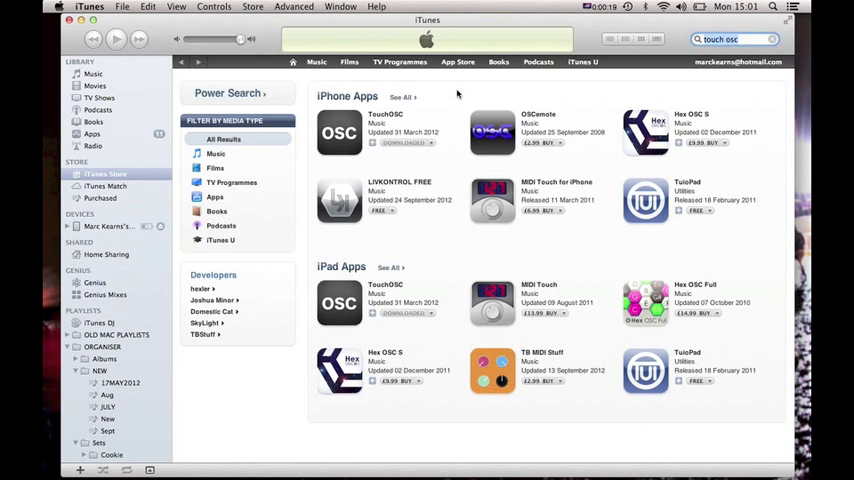
mouse_move(258, 462)
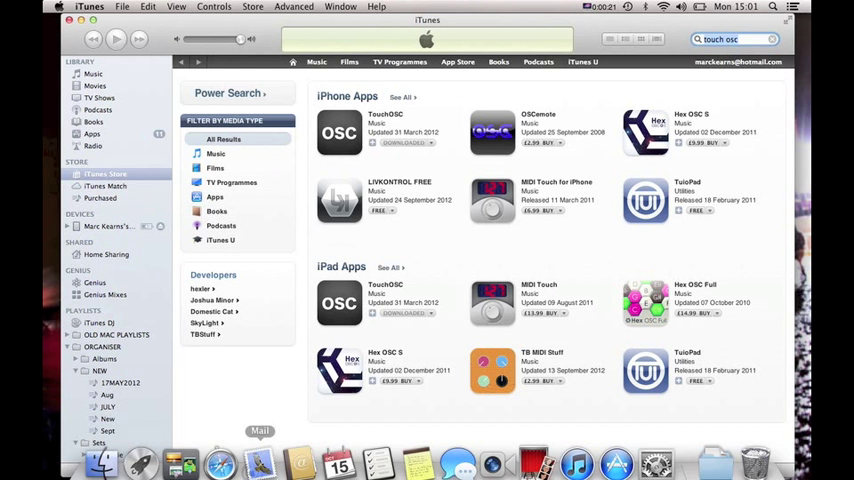
mouse_move(219, 452)
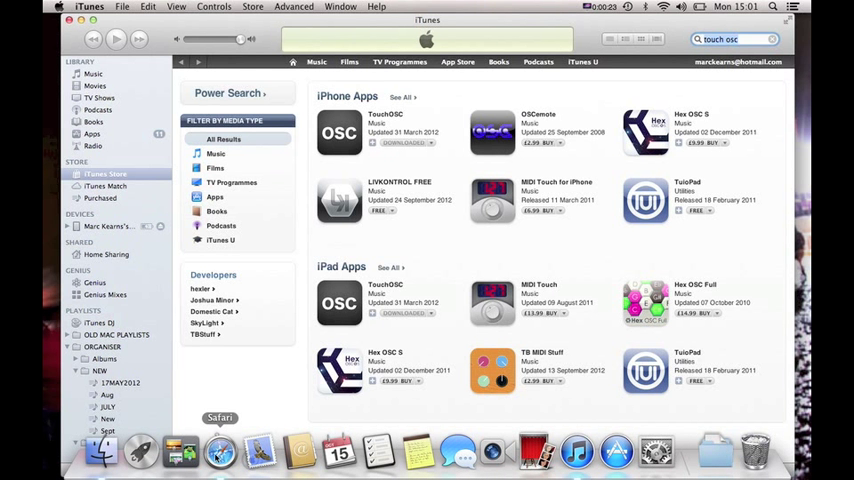
Browse the ipad-dj.net 4-deck iPad Traktor template page and review its five mixer designs.
left_click(219, 452)
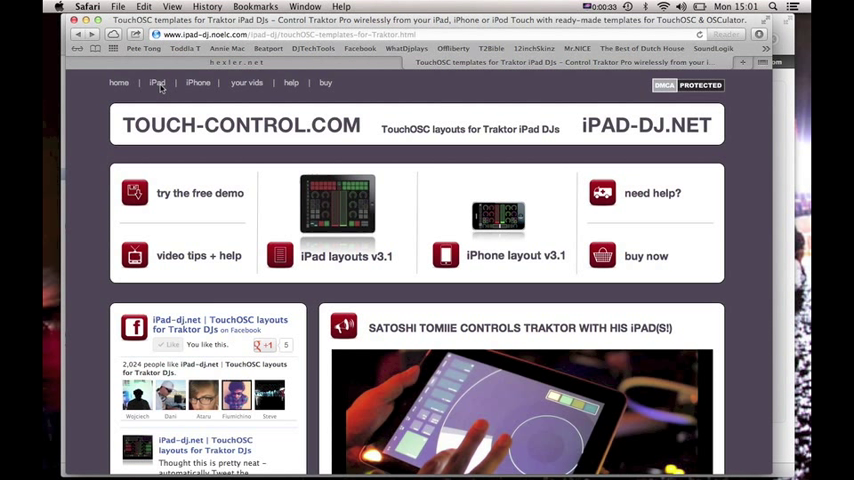
mouse_move(162, 90)
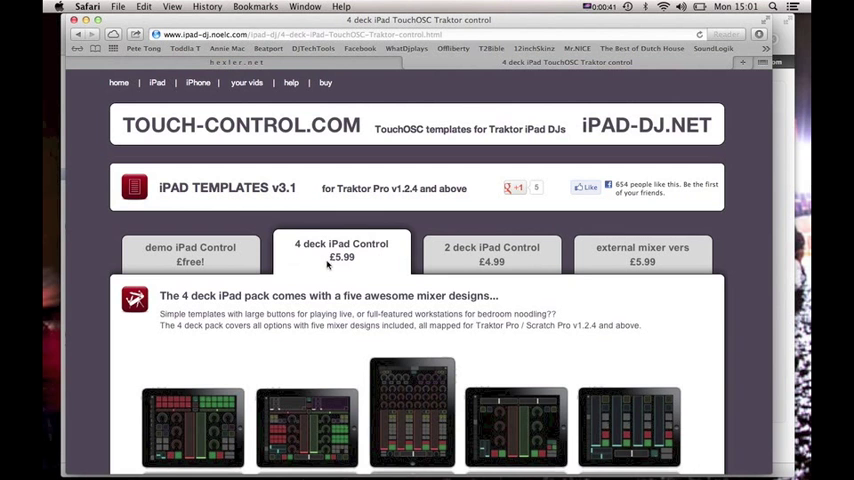
scroll("down", 3)
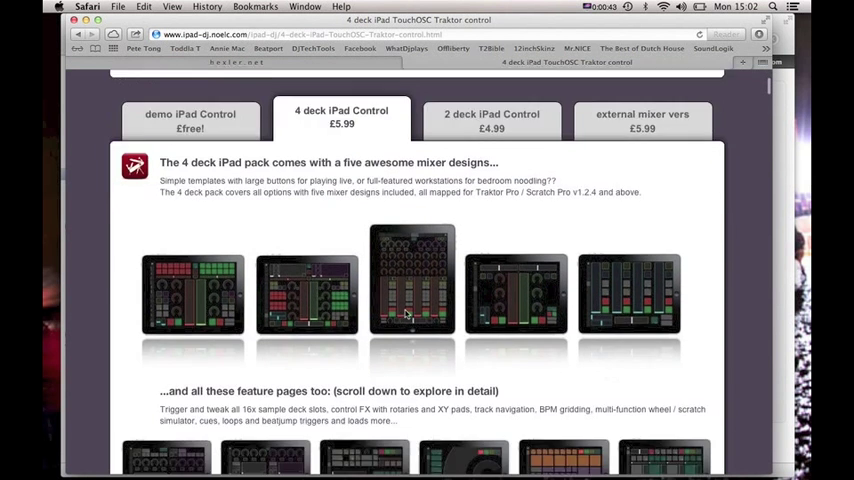
scroll("down", 3)
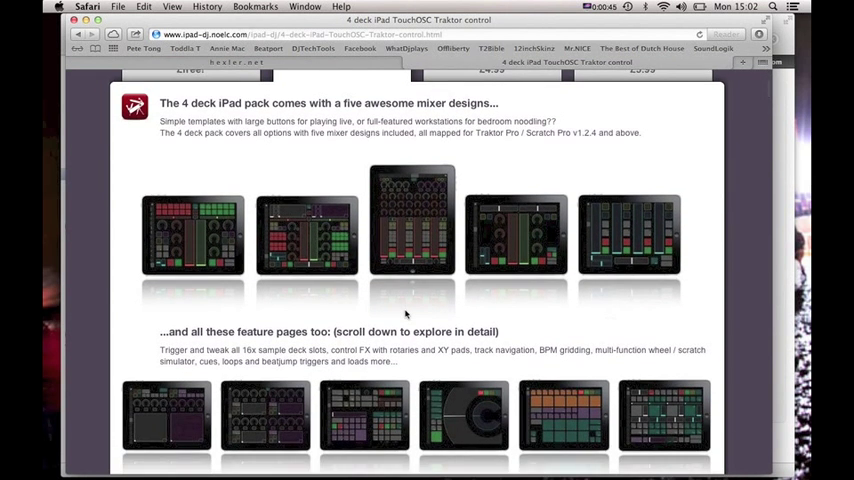
mouse_move(303, 156)
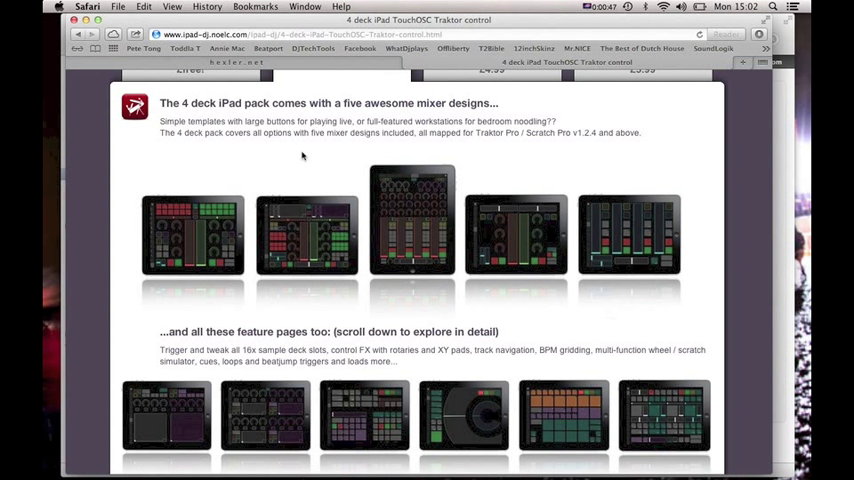
mouse_move(200, 234)
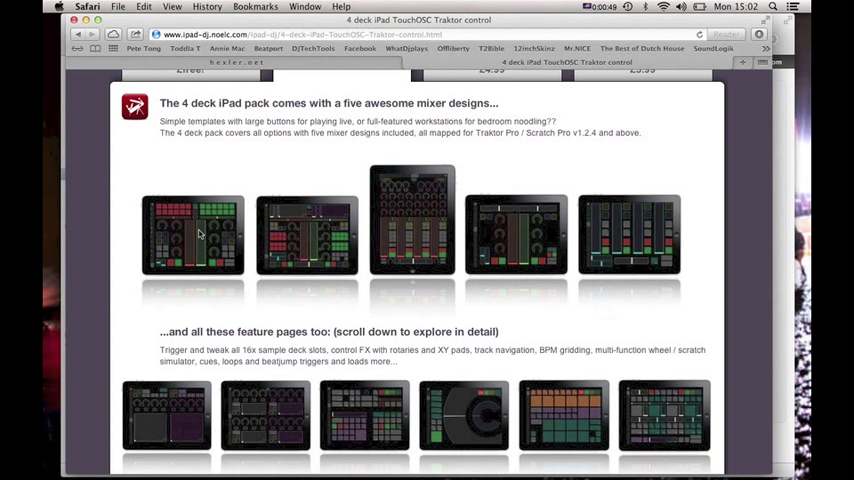
mouse_move(500, 340)
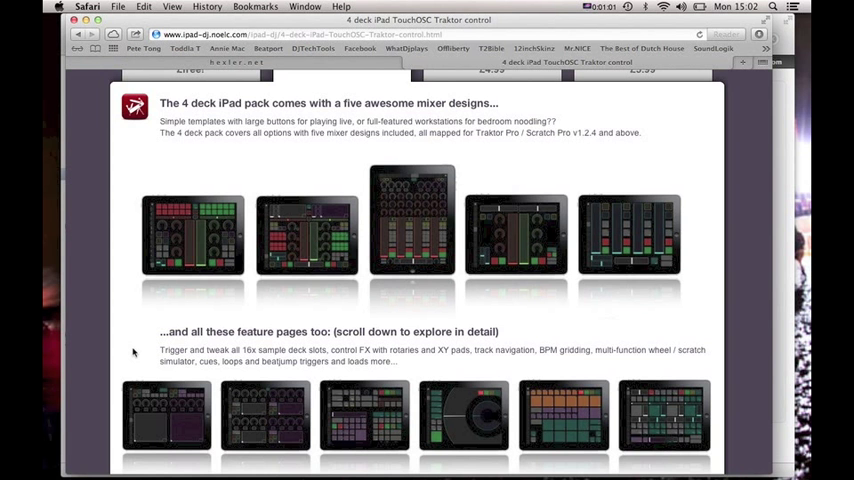
mouse_move(188, 159)
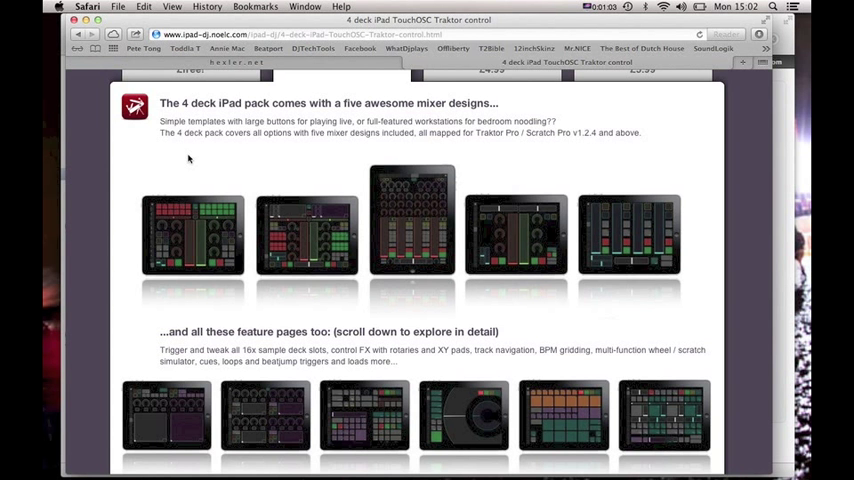
scroll("up", 3)
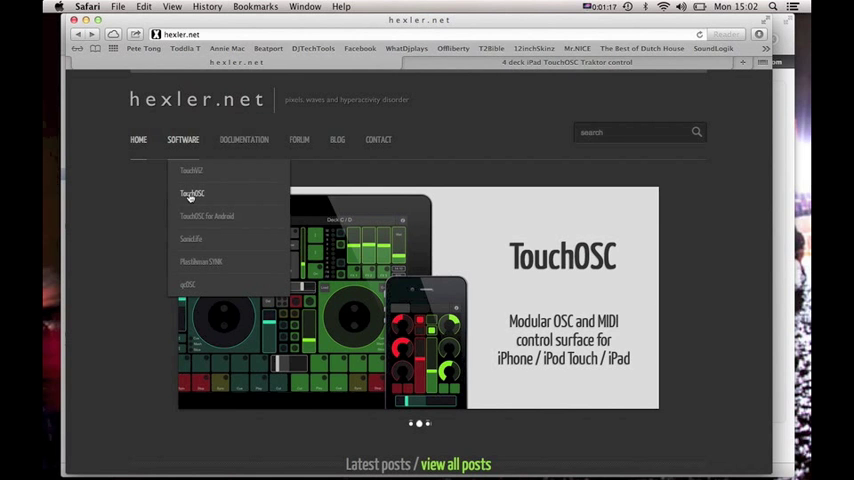
Scroll the hexler.net TouchOSC page down to its Editor and Bridge downloads.
left_click(191, 192)
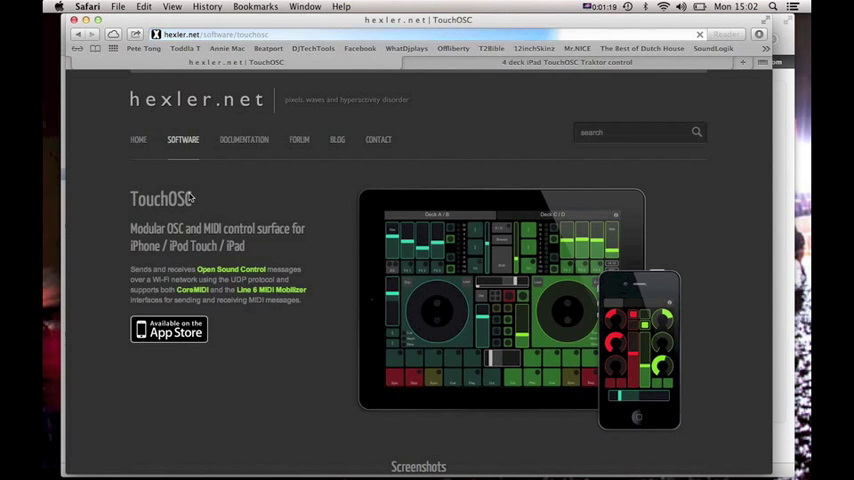
scroll("down", 3)
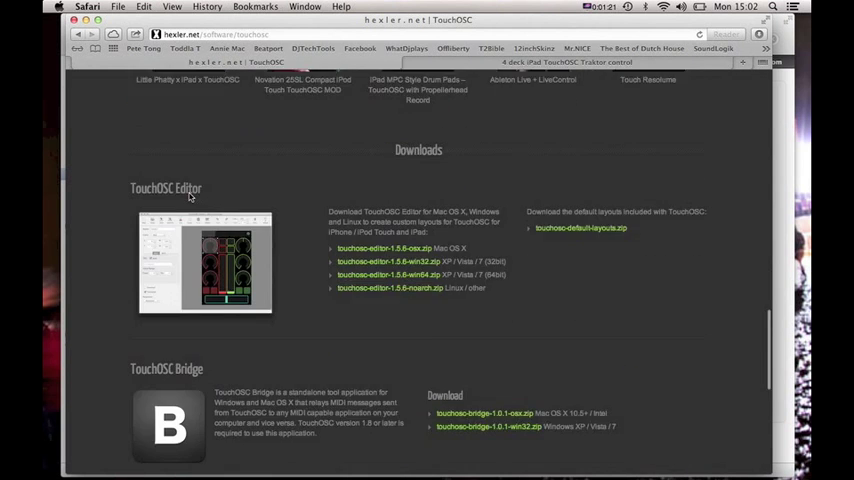
scroll("down", 3)
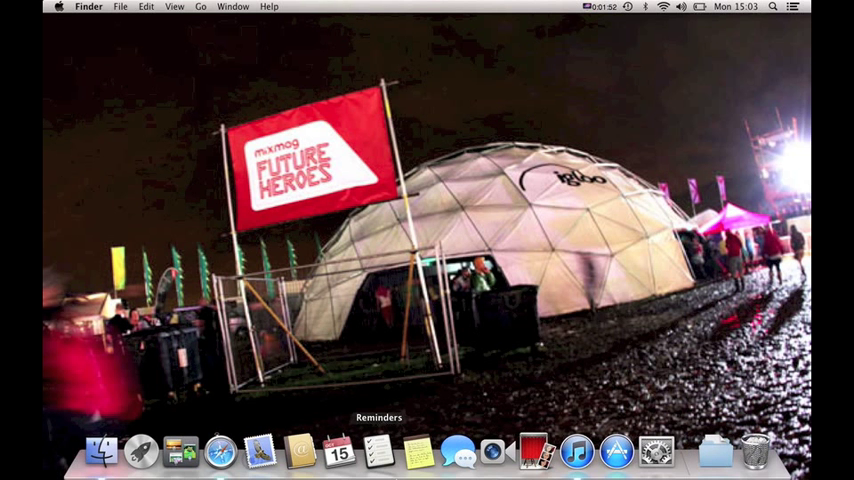
mouse_move(577, 452)
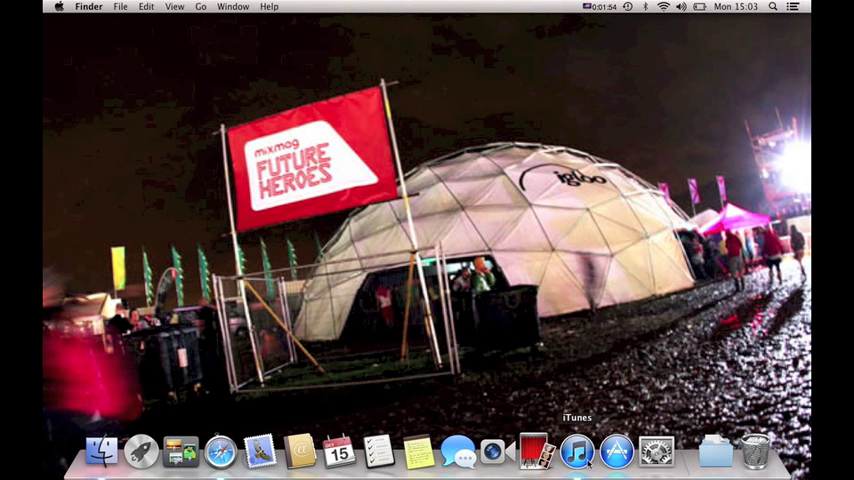
Switch to iTunes and select the connected iPad under Devices.
left_click(576, 452)
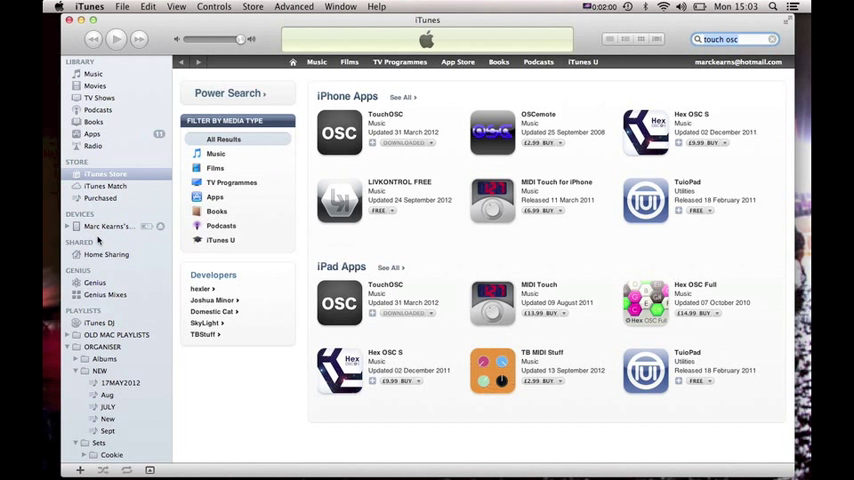
left_click(105, 226)
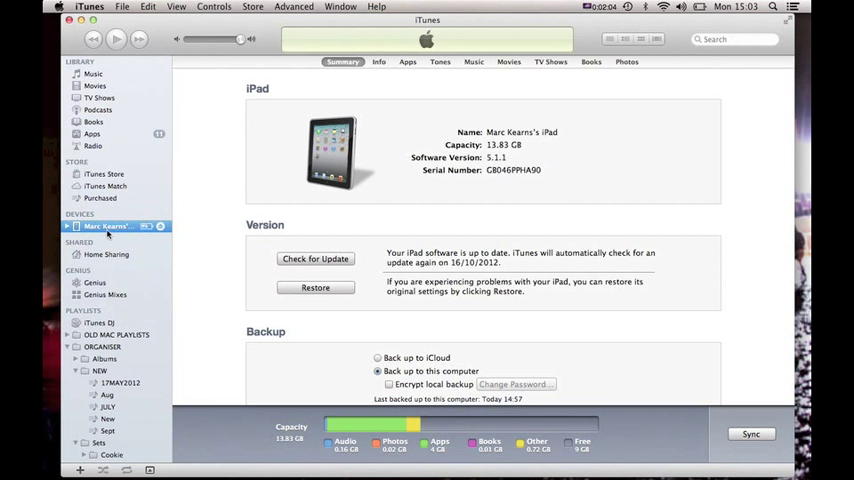
mouse_move(405, 78)
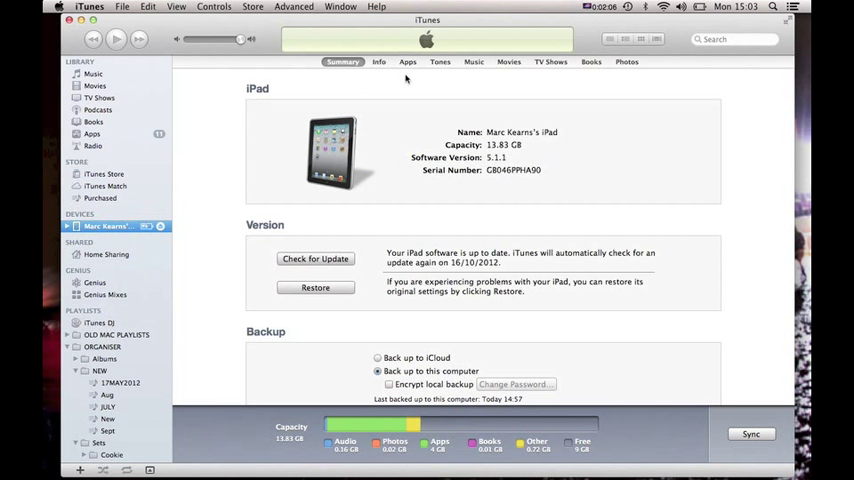
List TouchOSC's File Sharing documents under the iPad's Apps settings and start adding a layout.
left_click(407, 61)
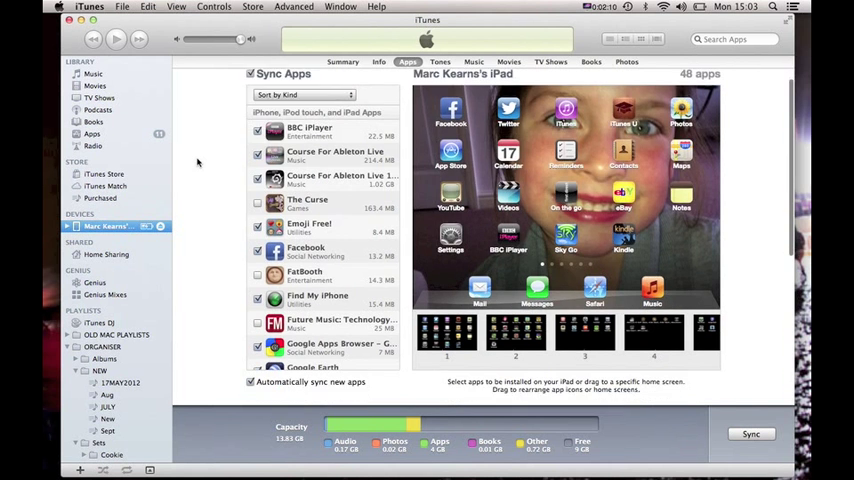
scroll("down", 3)
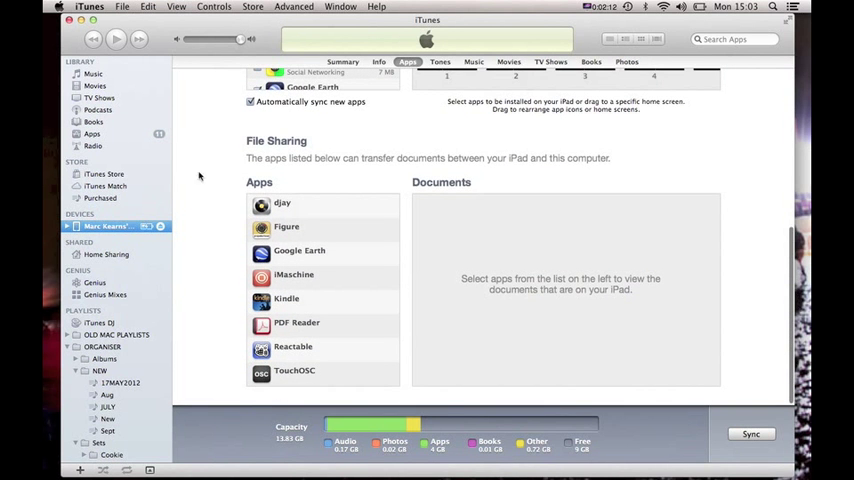
mouse_move(247, 347)
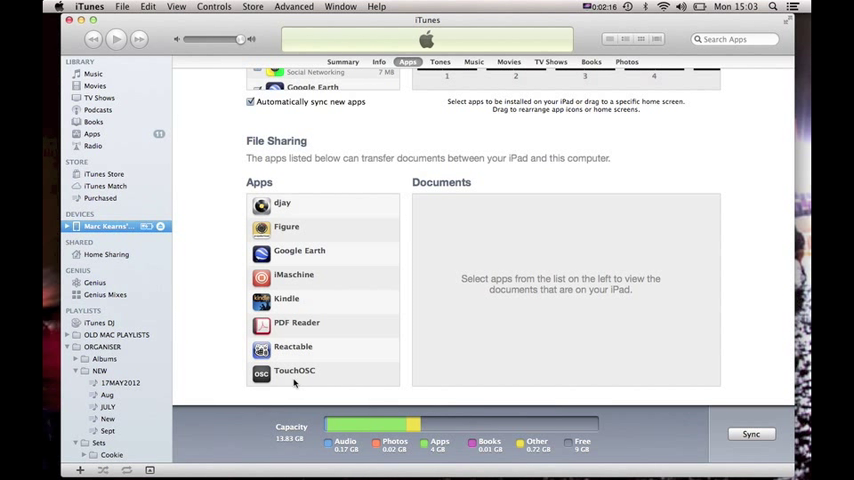
left_click(294, 371)
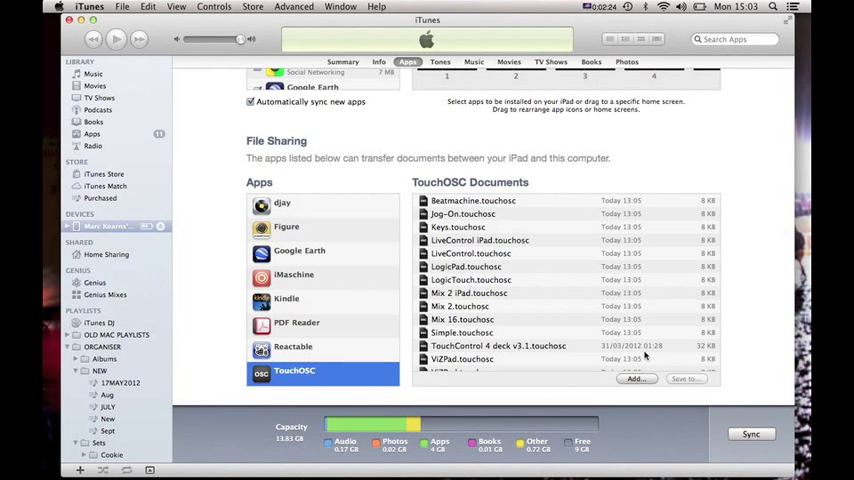
left_click(635, 378)
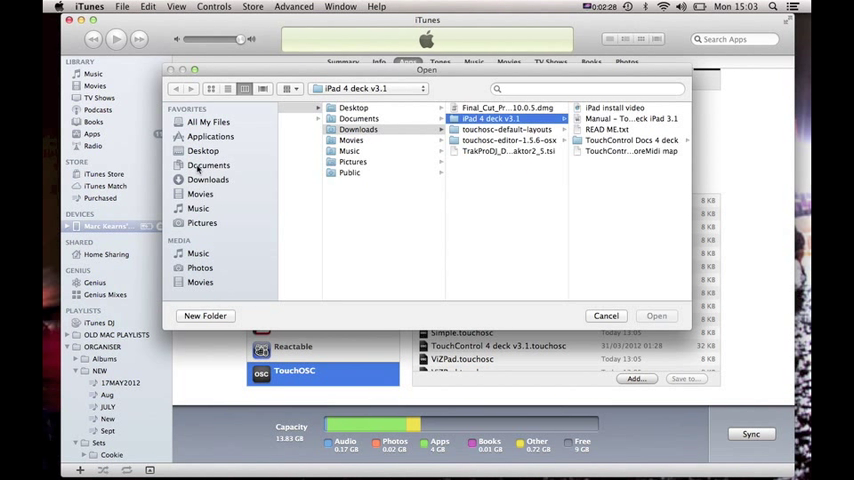
Add TouchControl 4 deck v3.1.touchosc from Downloads > iPad 4 deck v3.1 to TouchOSC.
left_click(208, 179)
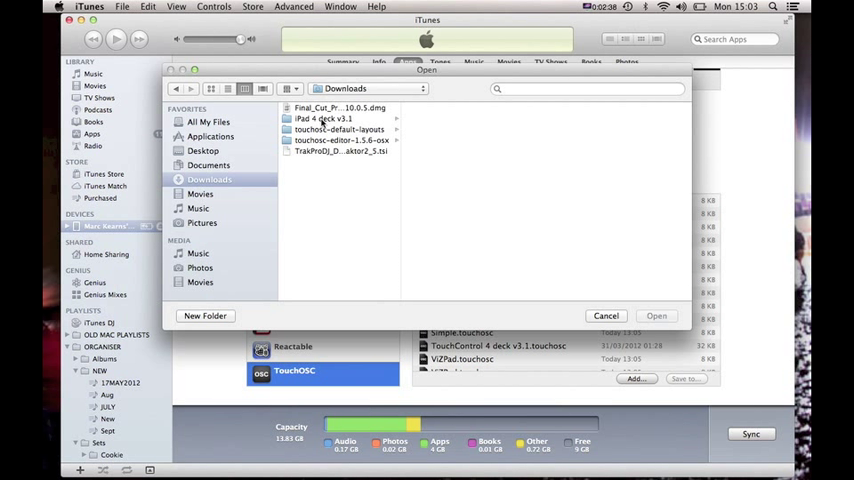
left_click(322, 118)
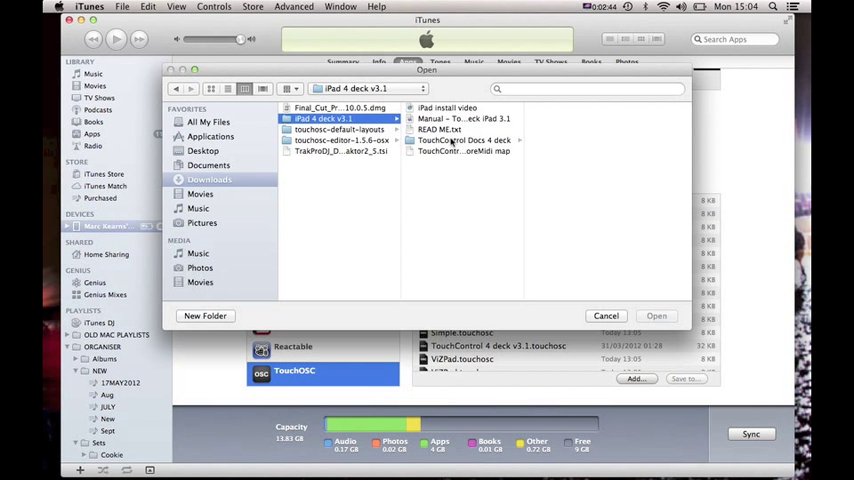
left_click(463, 140)
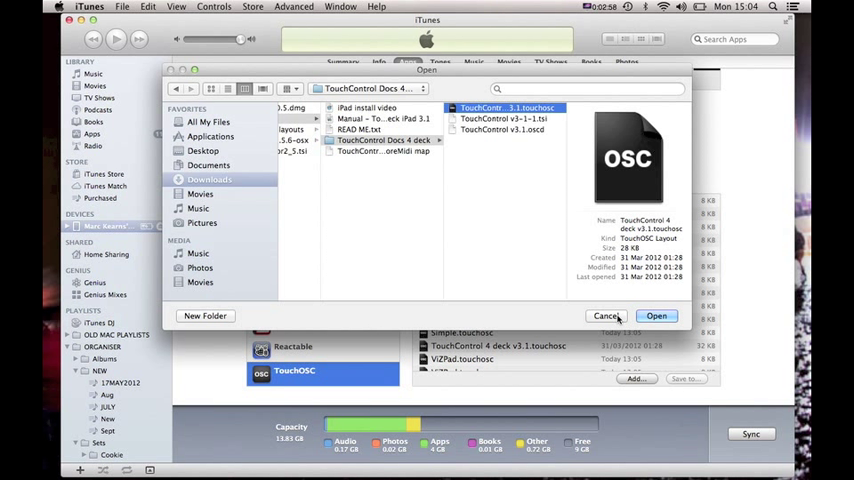
left_click(656, 315)
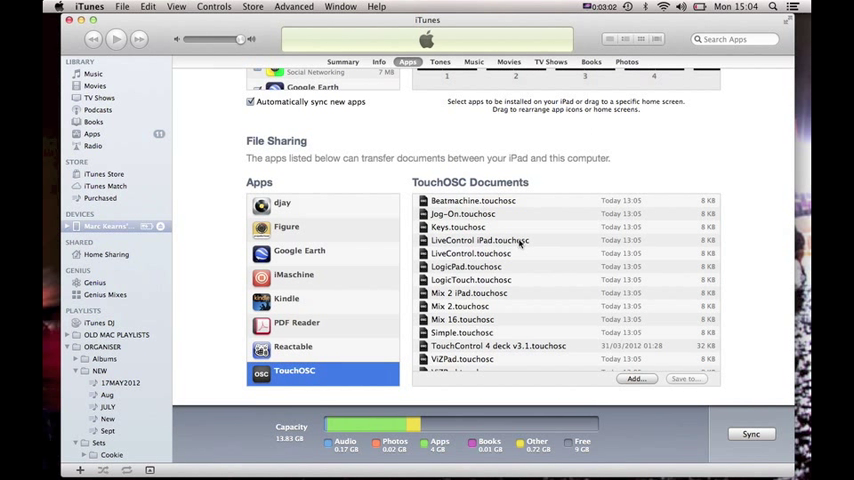
left_click(497, 345)
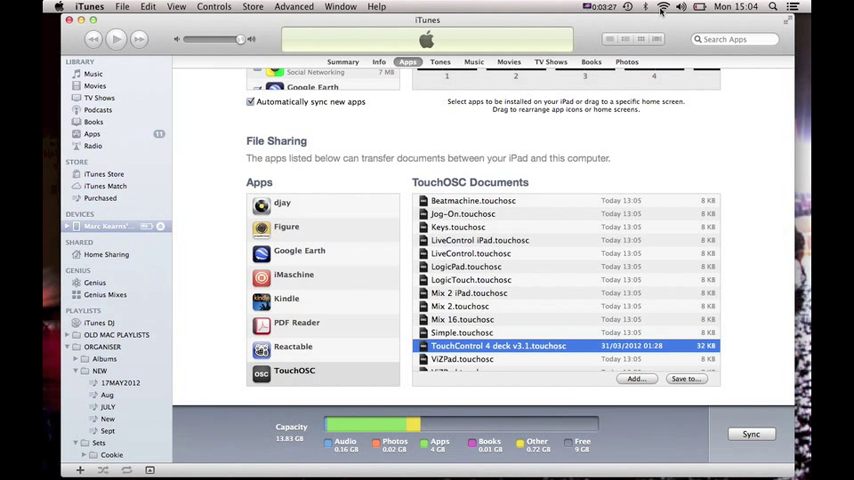
Create an unsecured computer-to-computer Wi-Fi network on channel 11.
left_click(663, 7)
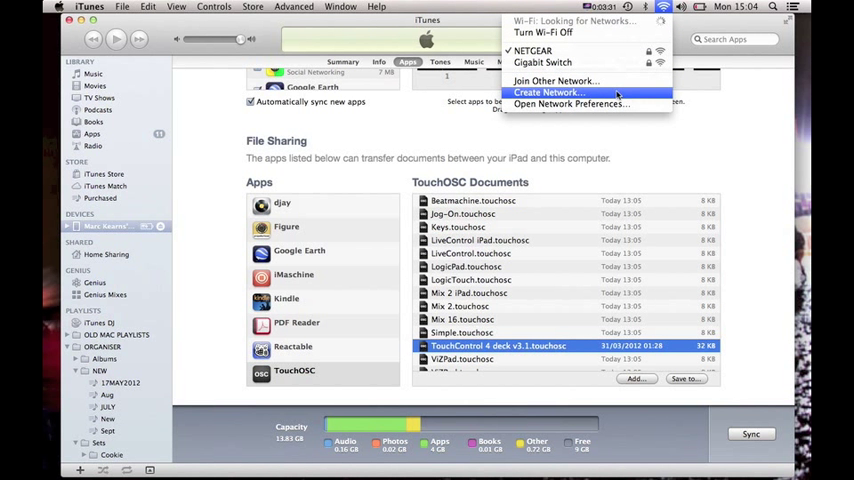
left_click(548, 92)
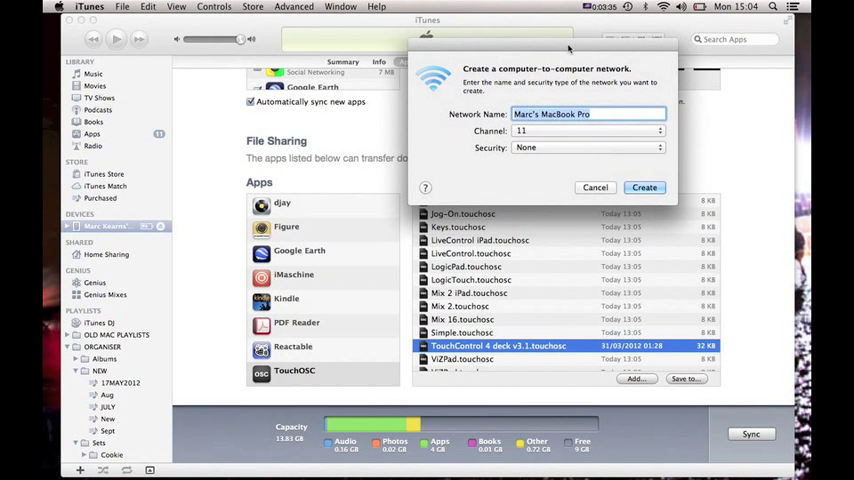
mouse_move(597, 124)
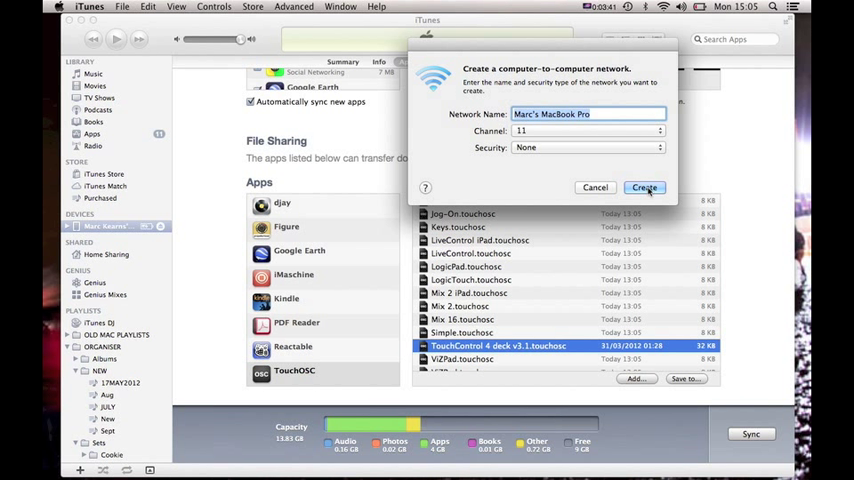
left_click(644, 187)
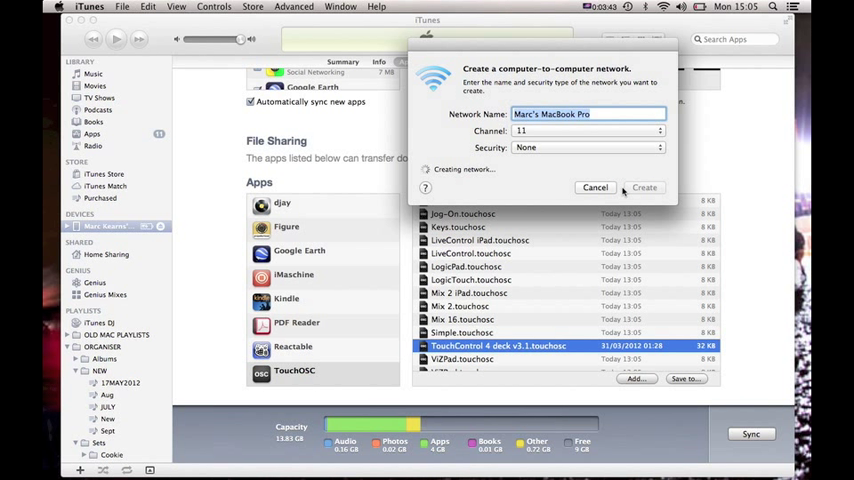
left_click(595, 187)
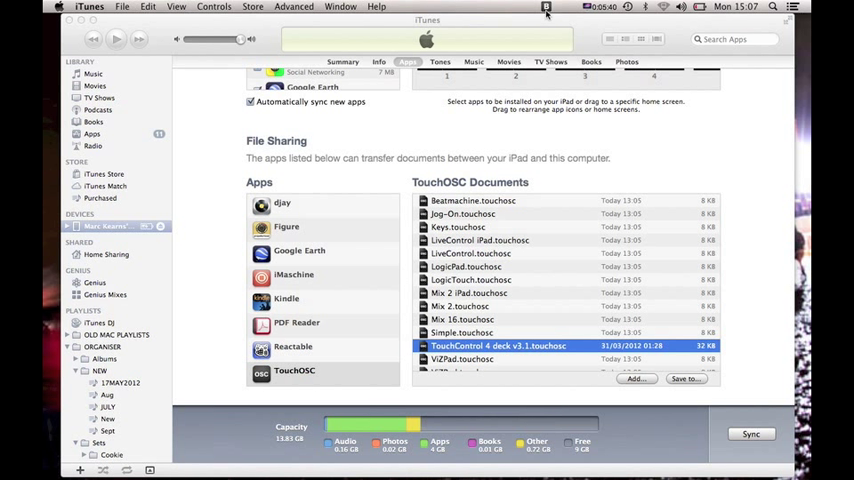
mouse_move(548, 7)
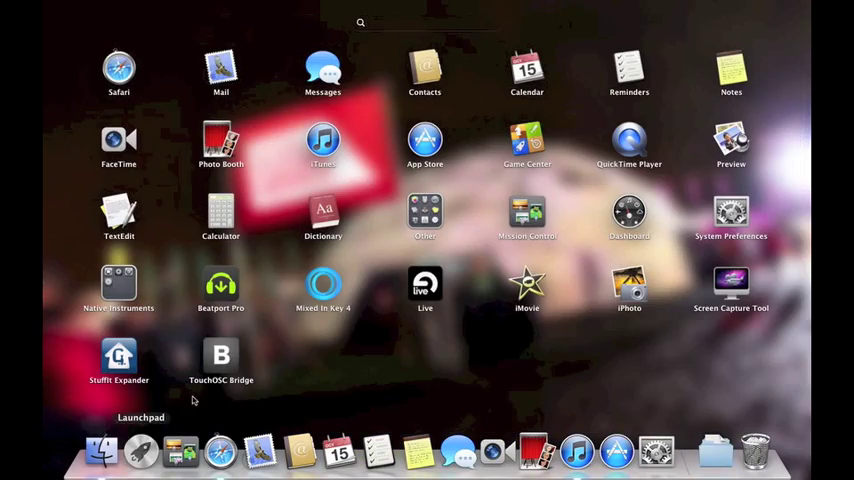
Launch Traktor from the Native Instruments folder in Launchpad.
left_click(118, 285)
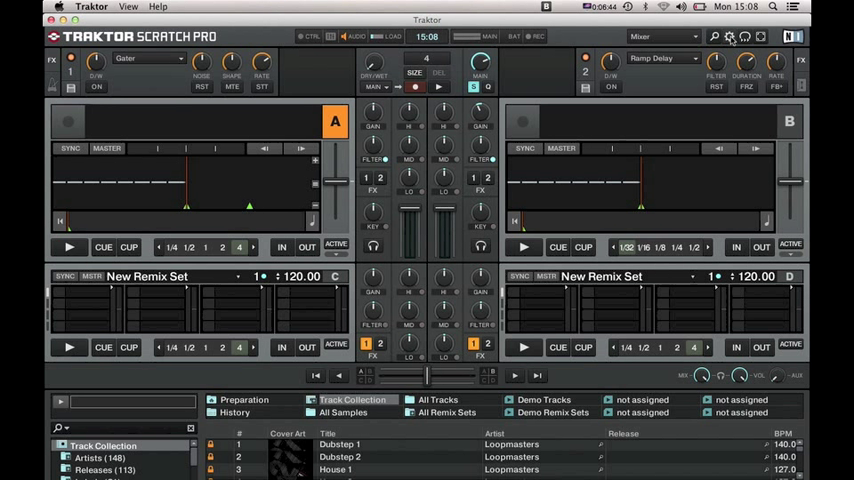
Open Traktor's Preferences at the Controller Manager page.
left_click(729, 37)
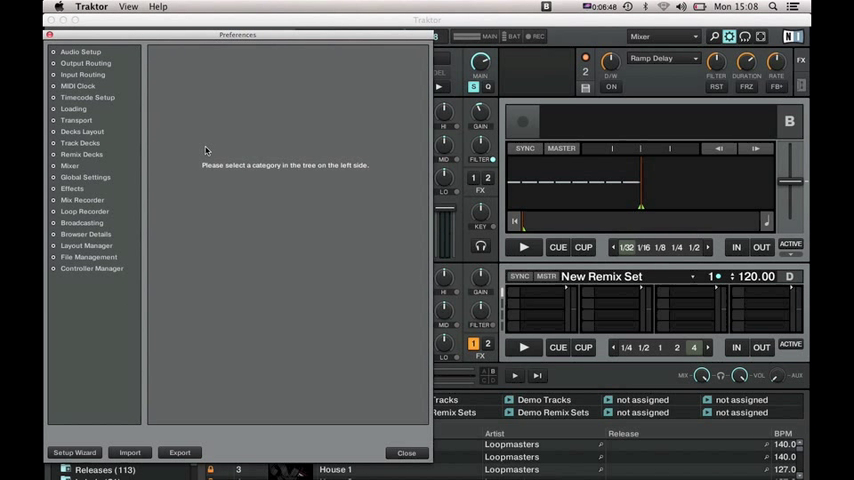
mouse_move(143, 80)
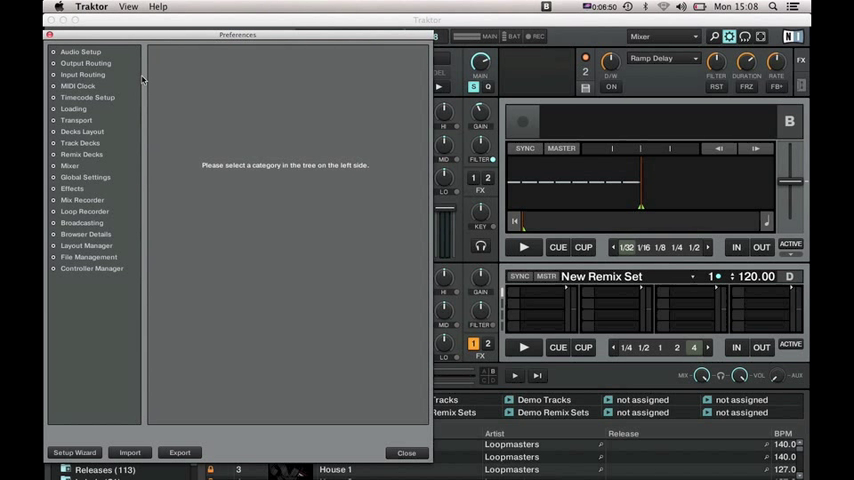
mouse_move(80, 275)
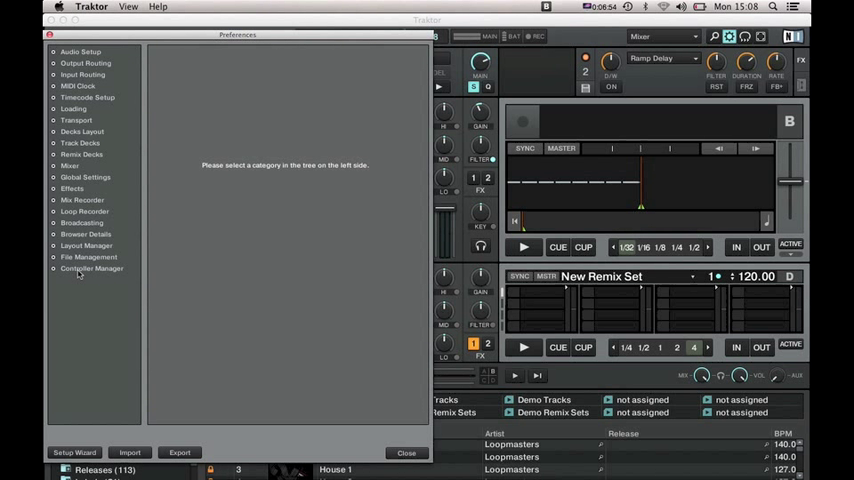
left_click(91, 268)
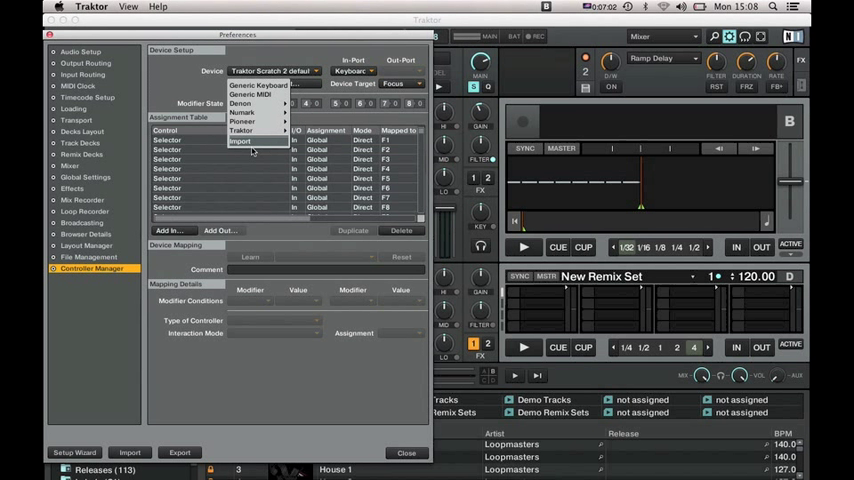
Import TouchControl v3-1-1.tsi from Downloads > iPad 4 deck v3.1 > TouchControl Docs 4 deck.
left_click(240, 141)
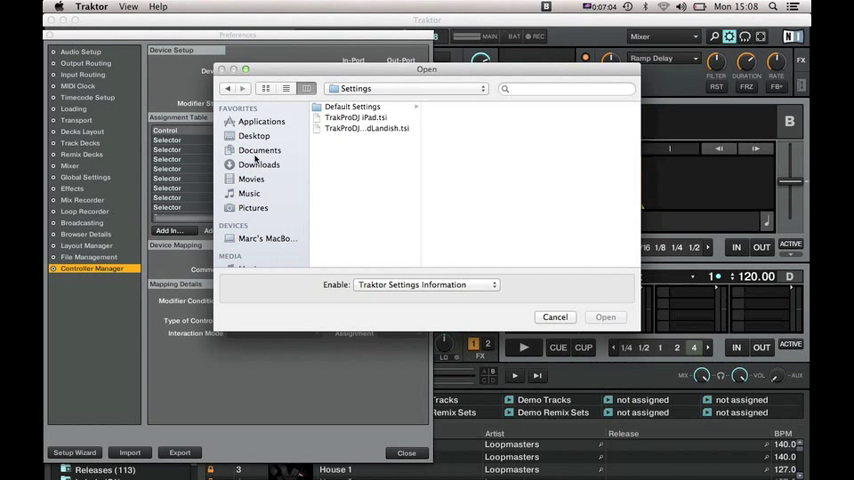
left_click(260, 164)
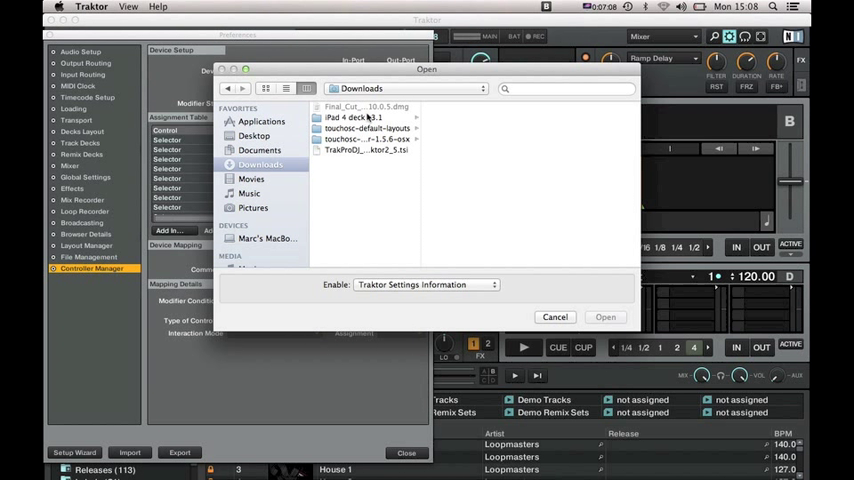
left_click(352, 117)
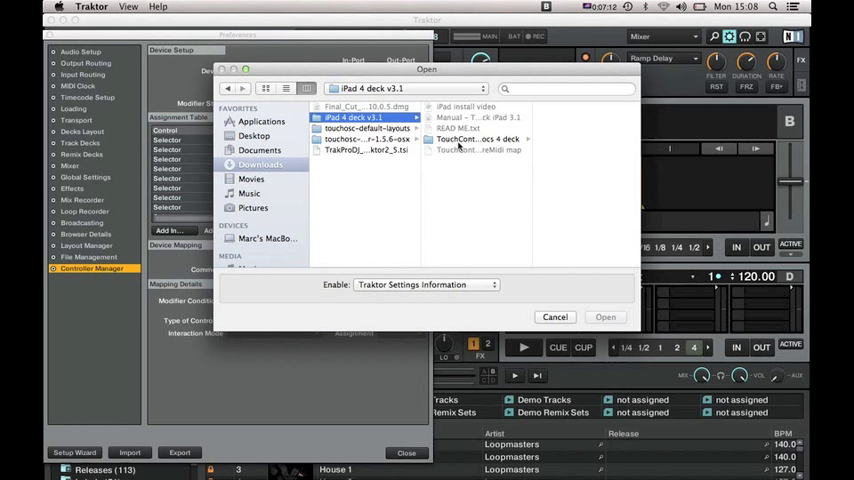
left_click(477, 138)
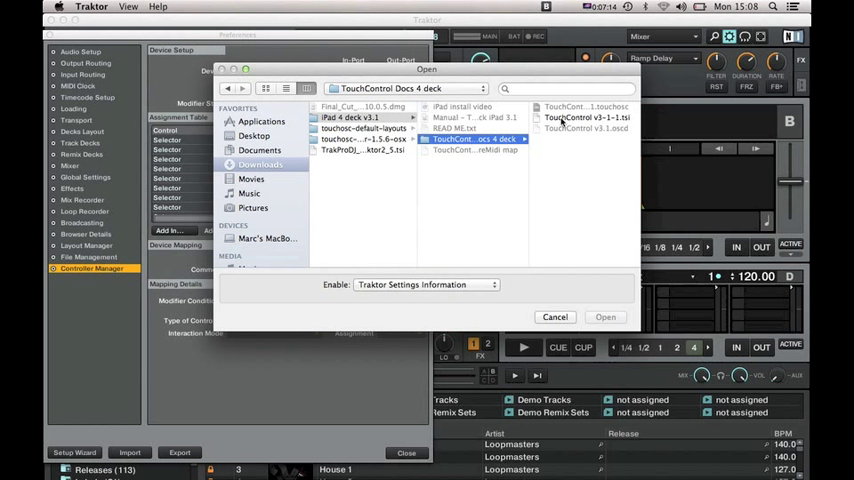
left_click(462, 117)
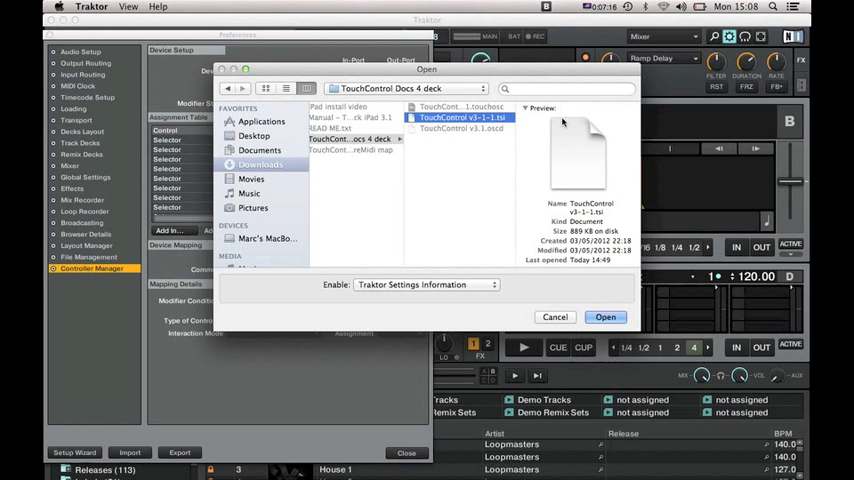
left_click(605, 317)
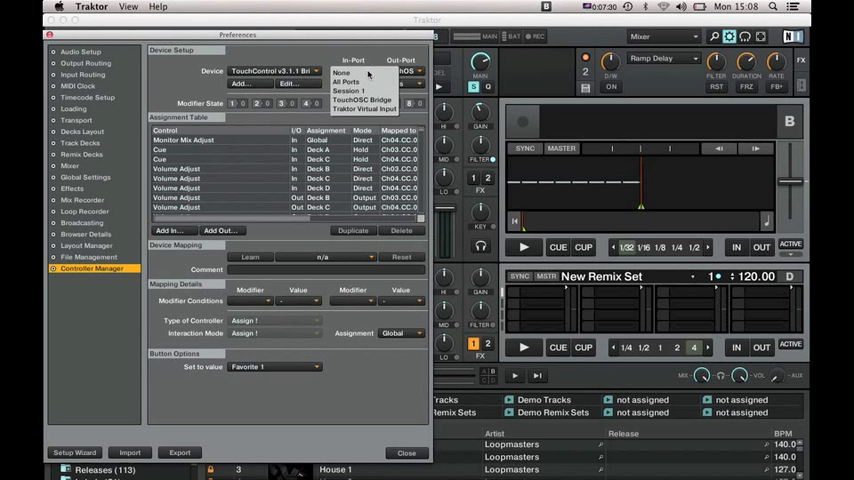
Set In-Port and Out-Port to TouchOSC Bridge and close Preferences.
left_click(360, 82)
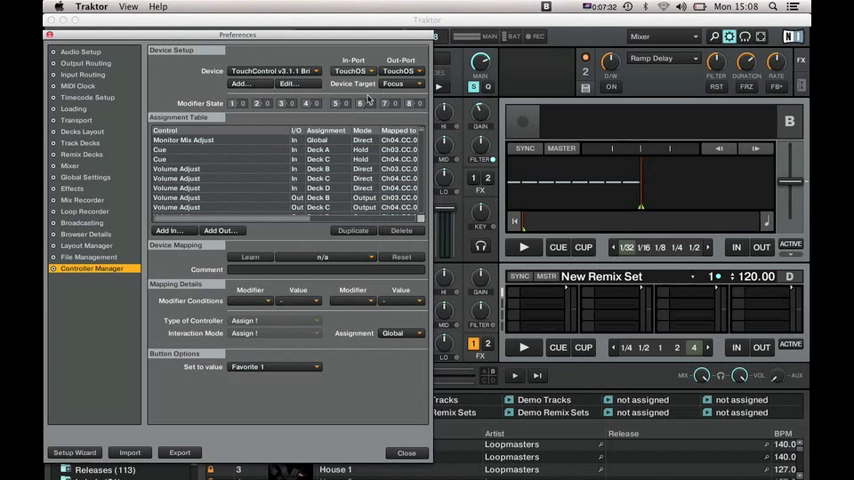
left_click(400, 71)
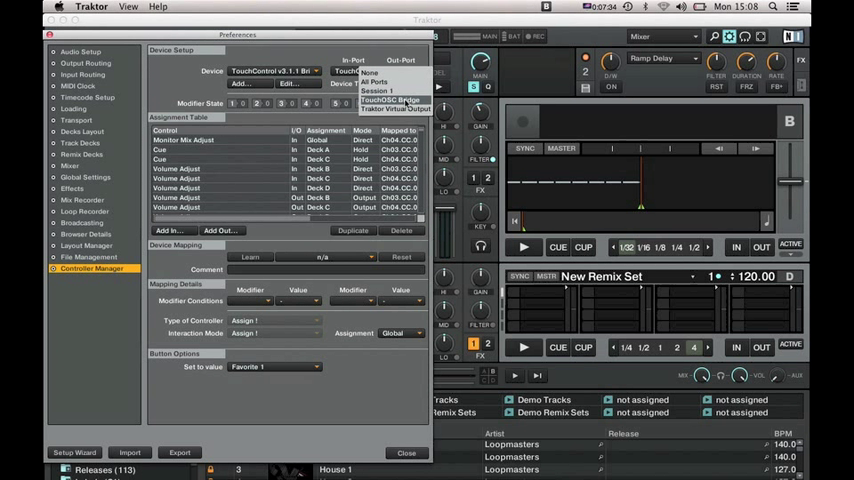
left_click(377, 90)
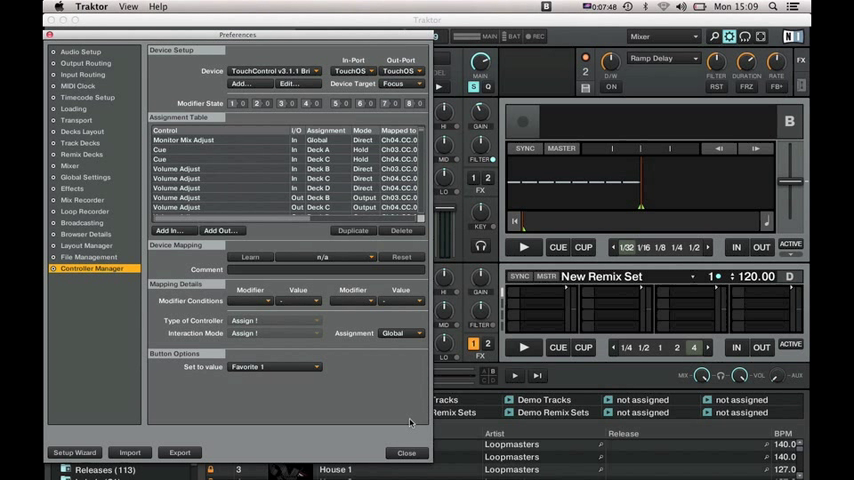
left_click(406, 453)
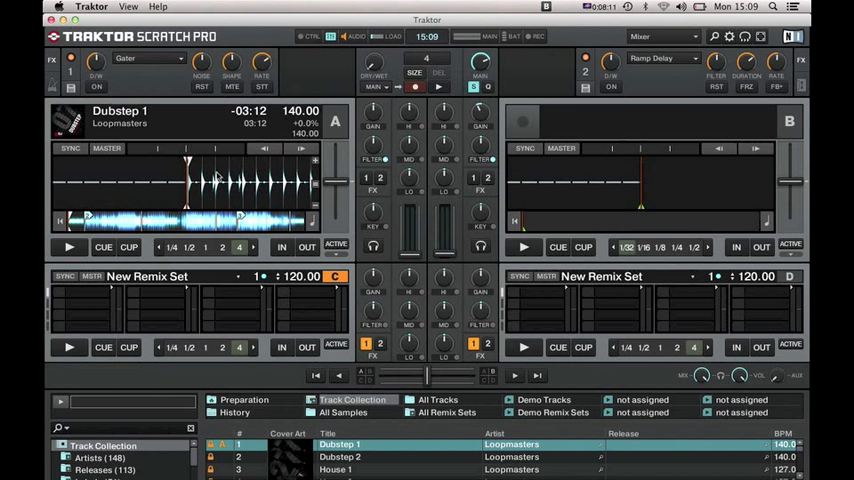
Test the deck A and B crossfader, channel faders and EQ knobs from the iPad mixer page.
left_click(69, 247)
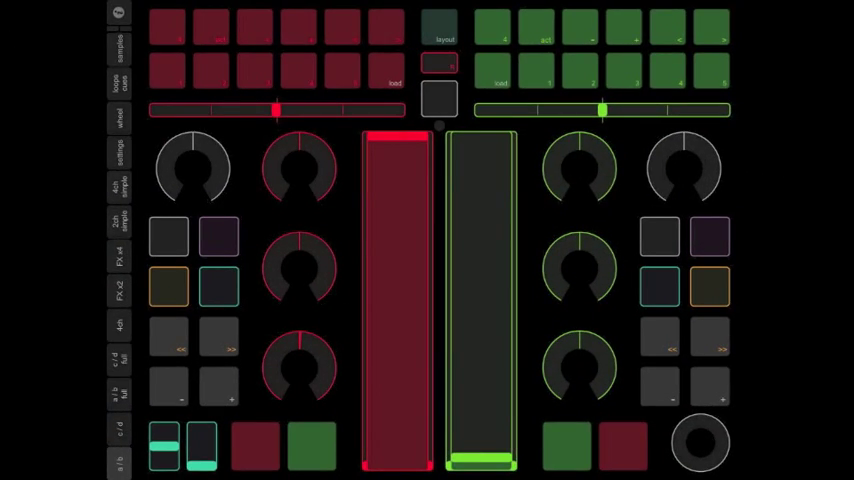
Show the FX x4 effects page in TouchOSC, then the loops/cues page.
left_click(442, 35)
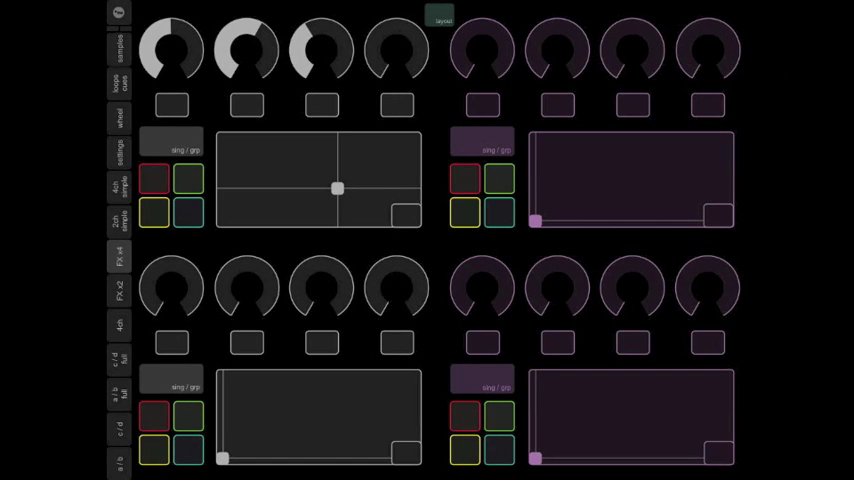
left_click(441, 17)
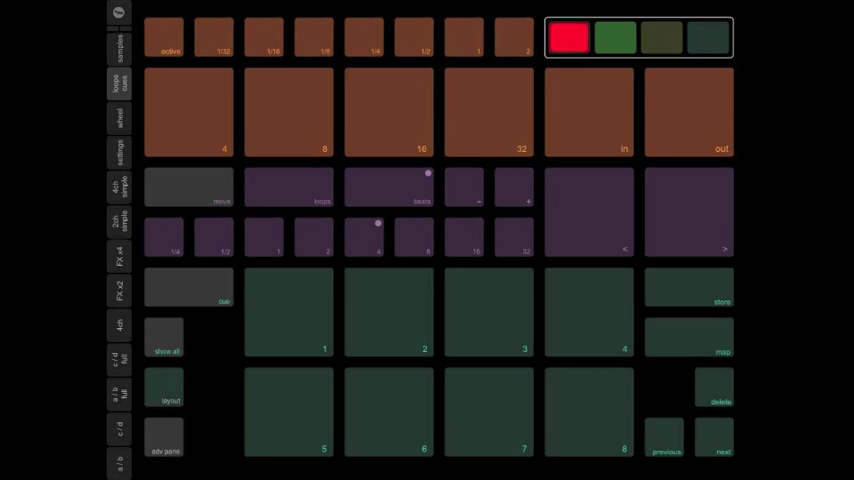